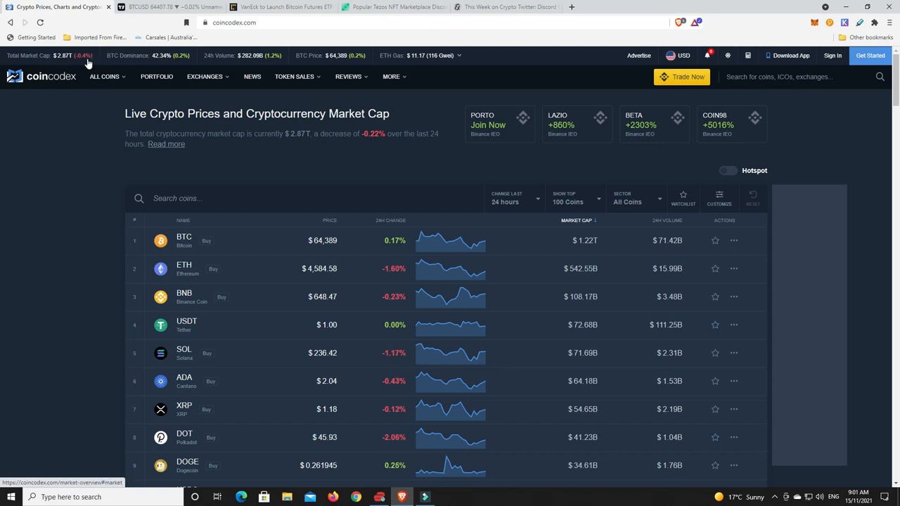
{"action": "mouse_move", "coordinate": [296, 181]}
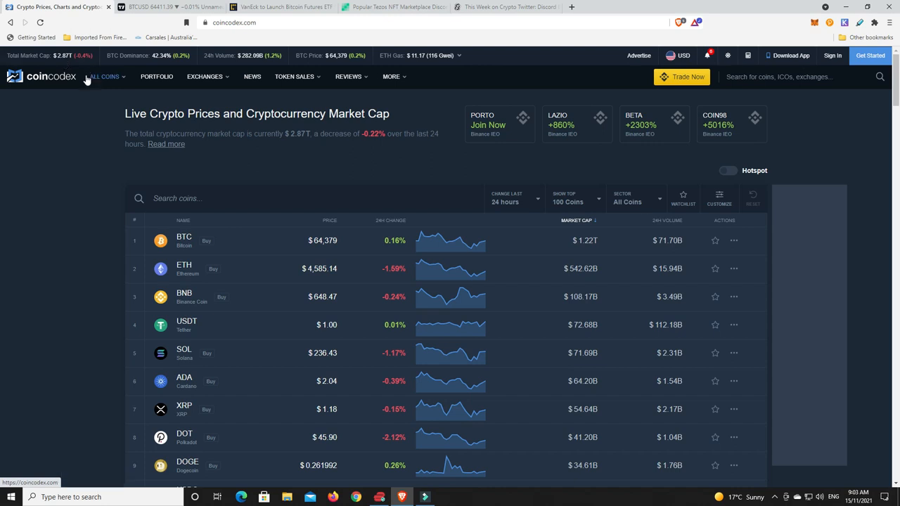
{"action": "mouse_move", "coordinate": [217, 166]}
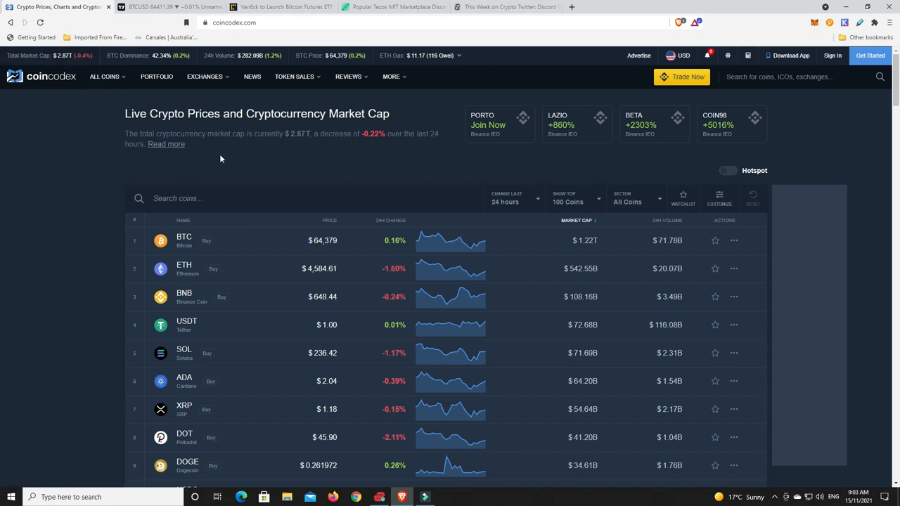
{"action": "mouse_move", "coordinate": [235, 151]}
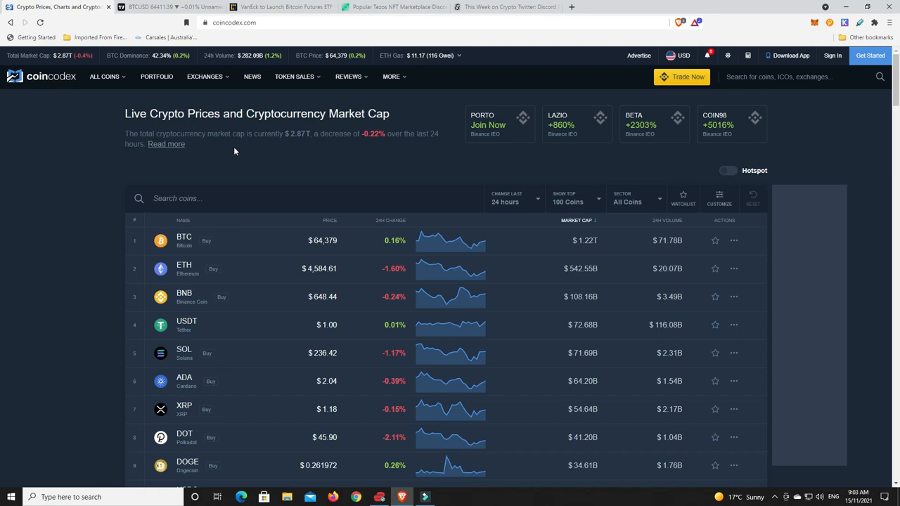
{"action": "mouse_move", "coordinate": [177, 54]}
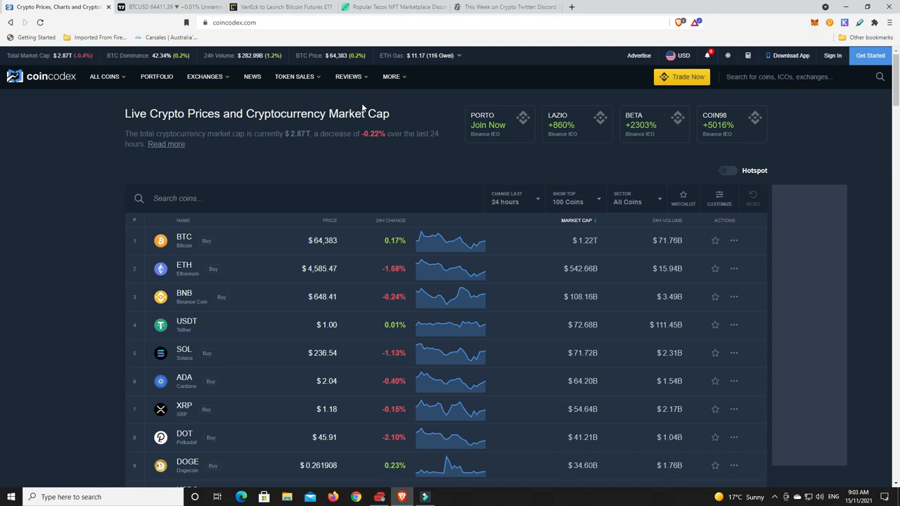
Sort the coin table by 24H change descending, putting Loopring, Crypto.com Coin and Litecoin on top.
{"action": "scroll", "scroll_direction": "down", "scroll_amount": 3}
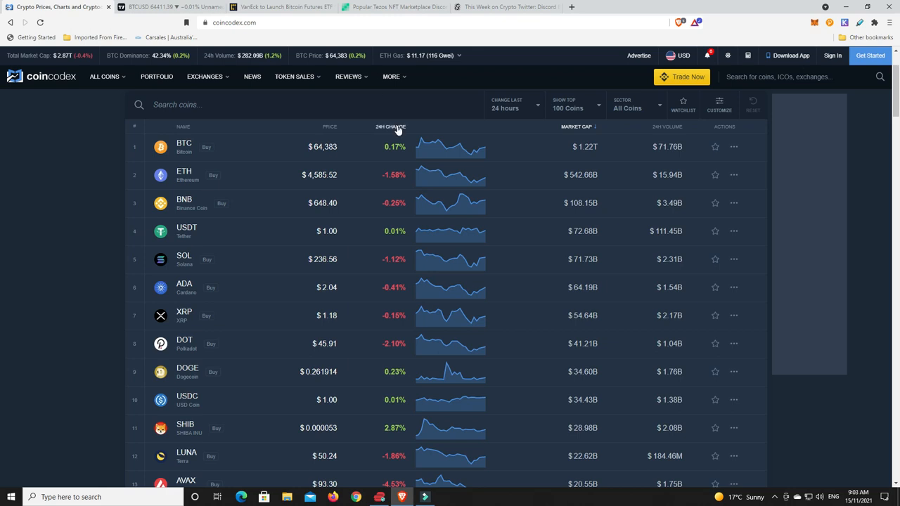
{"action": "left_click", "coordinate": [390, 127]}
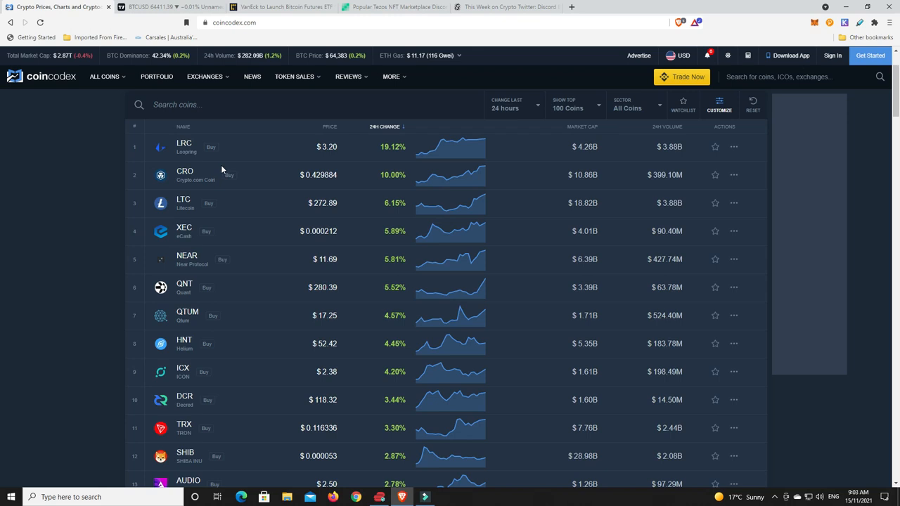
{"action": "mouse_move", "coordinate": [256, 183]}
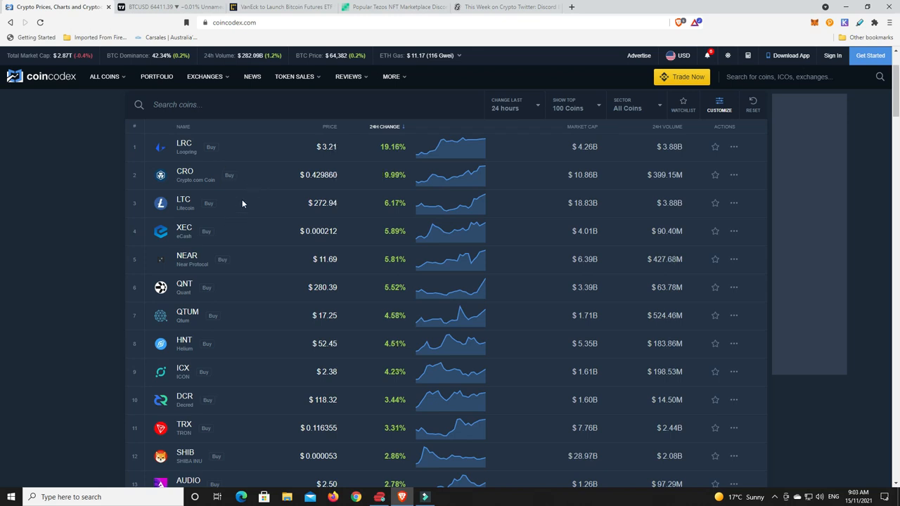
{"action": "mouse_move", "coordinate": [266, 208]}
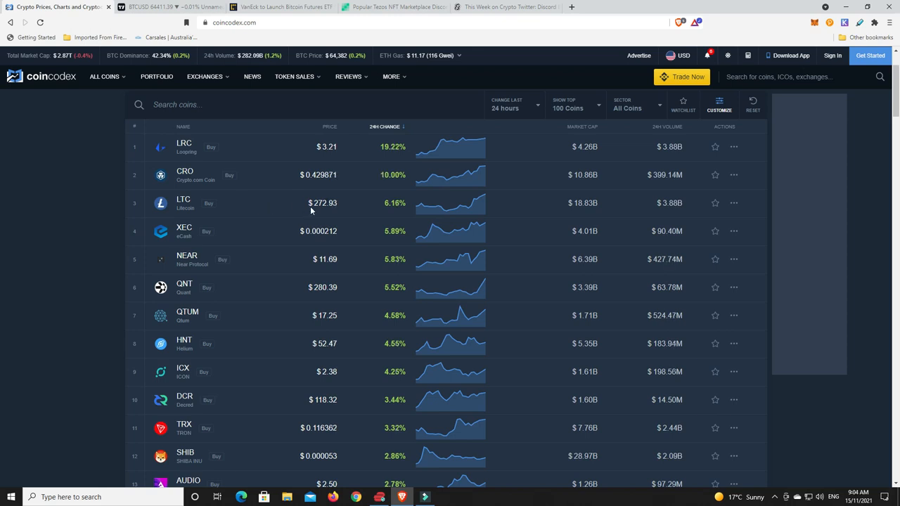
{"action": "mouse_move", "coordinate": [254, 240]}
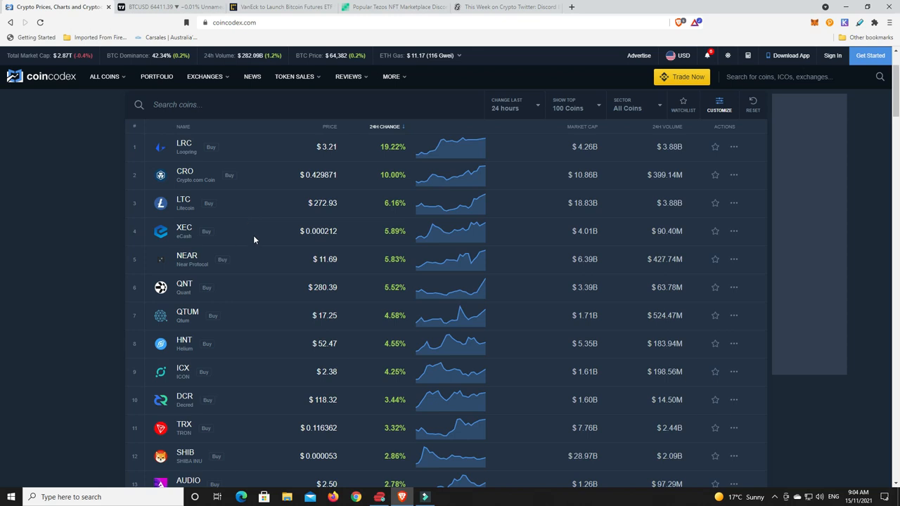
{"action": "mouse_move", "coordinate": [267, 275]}
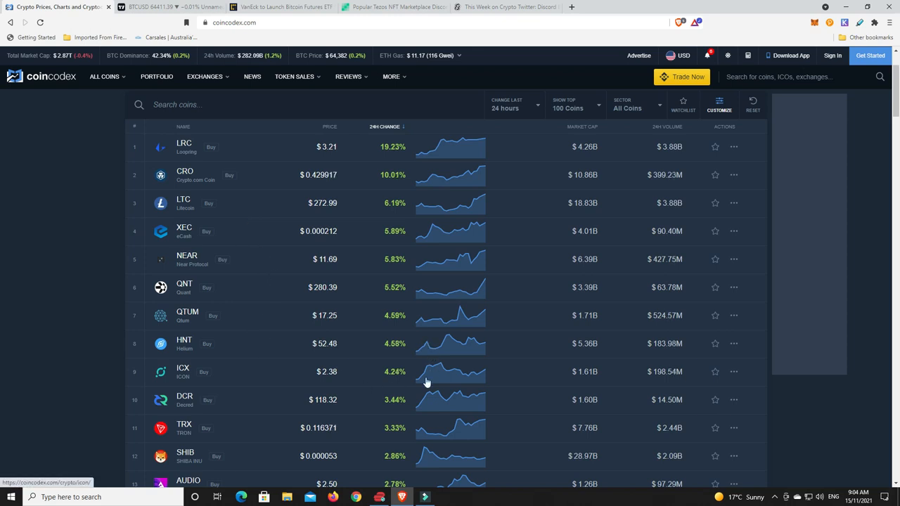
{"action": "mouse_move", "coordinate": [421, 383]}
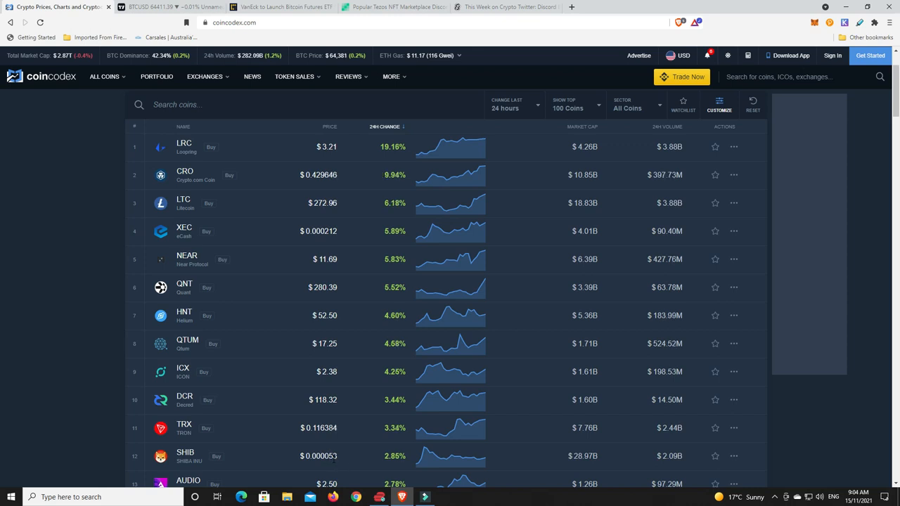
{"action": "mouse_move", "coordinate": [318, 471]}
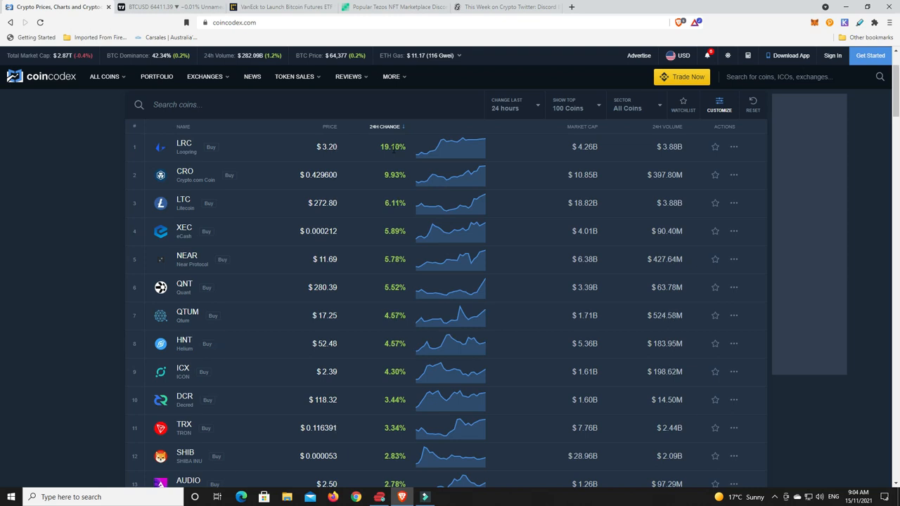
{"action": "mouse_move", "coordinate": [390, 164]}
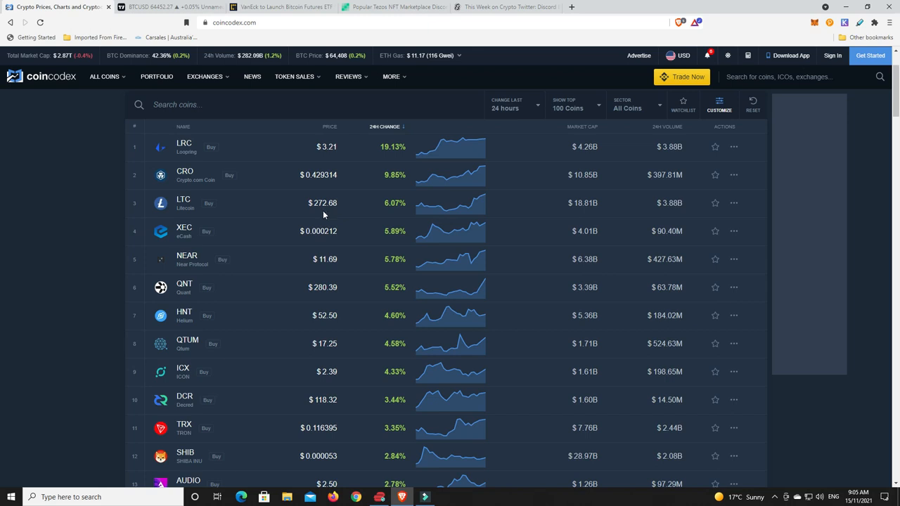
{"action": "mouse_move", "coordinate": [387, 202]}
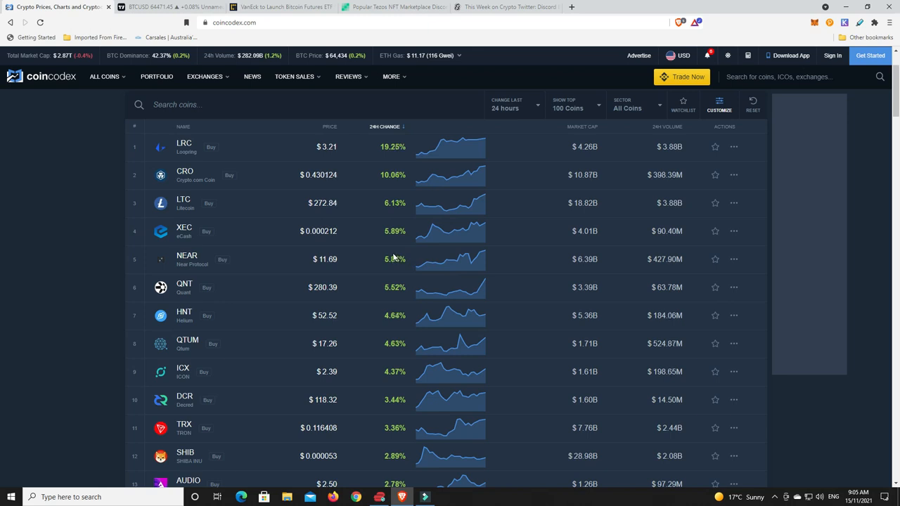
{"action": "scroll", "scroll_direction": "down", "scroll_amount": 3}
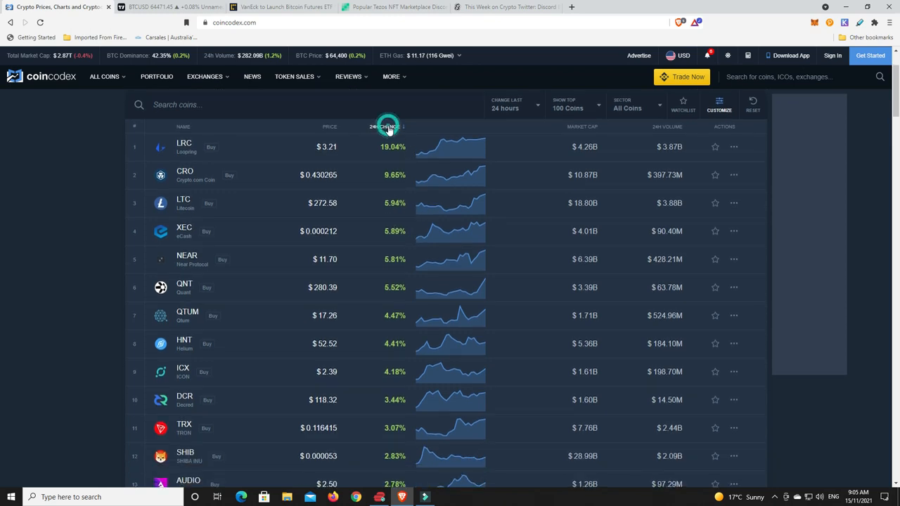
{"action": "left_click", "coordinate": [384, 127]}
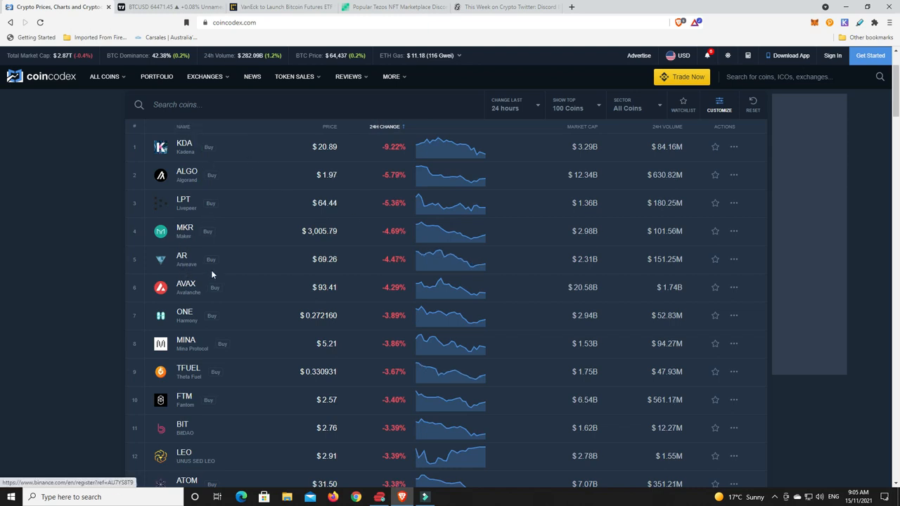
{"action": "mouse_move", "coordinate": [205, 307]}
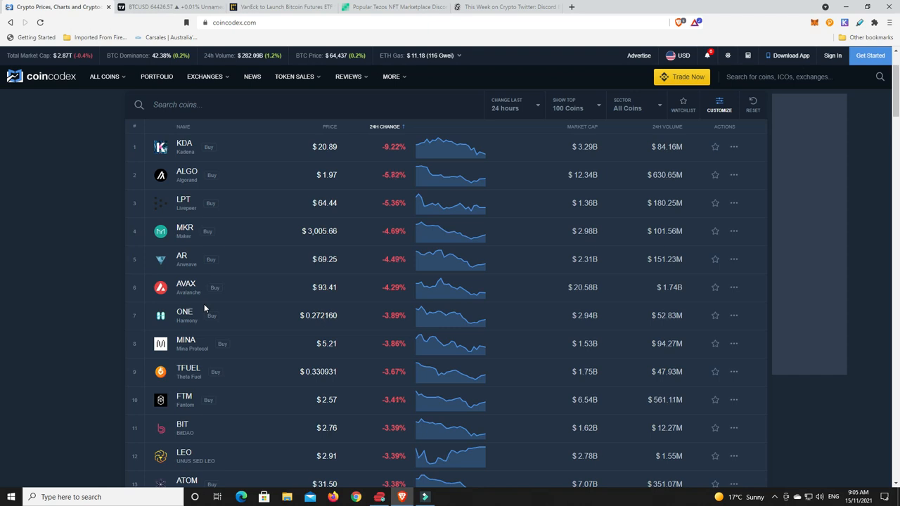
{"action": "mouse_move", "coordinate": [397, 164]}
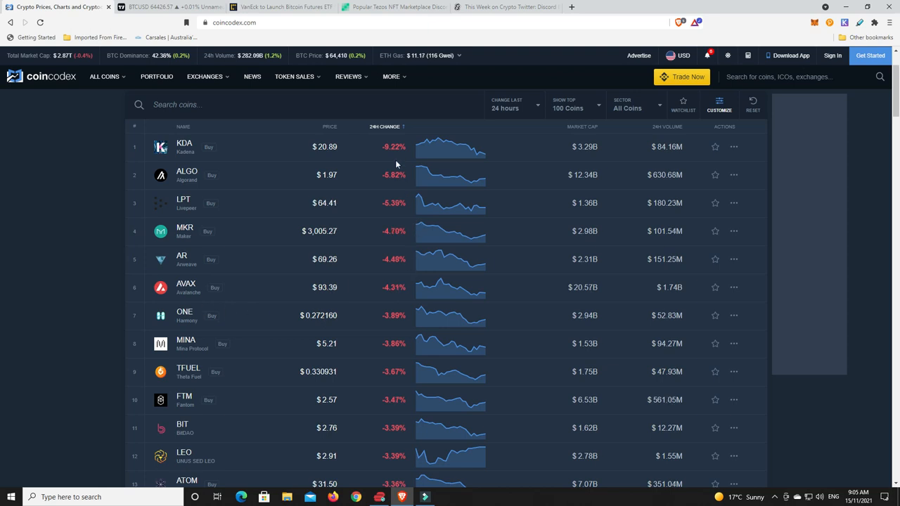
{"action": "mouse_move", "coordinate": [400, 187]}
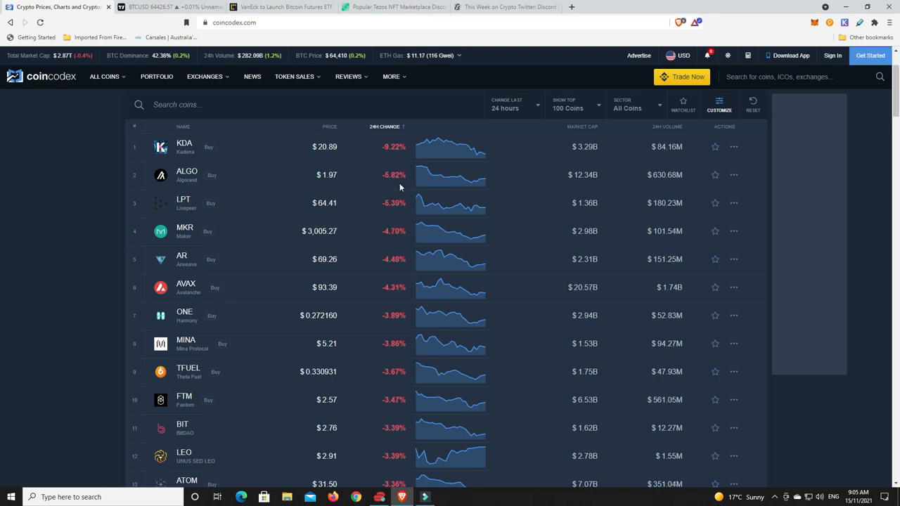
{"action": "mouse_move", "coordinate": [388, 166]}
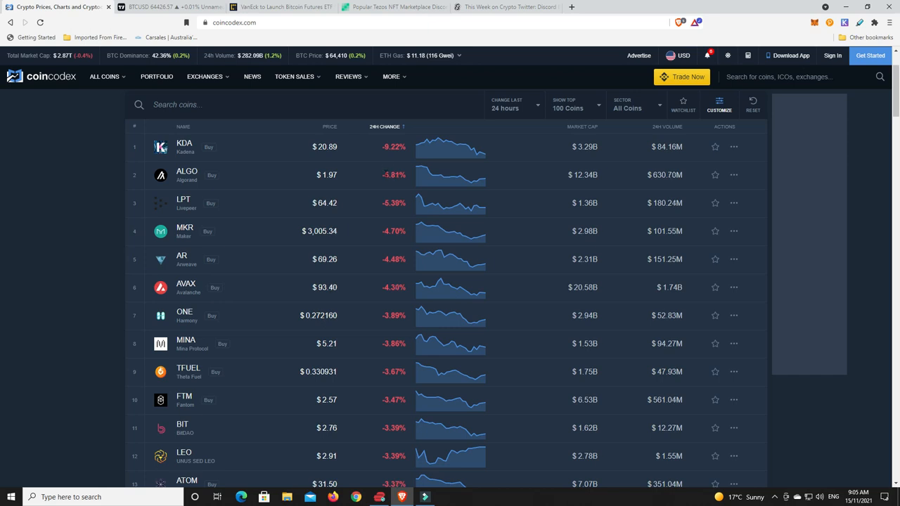
{"action": "mouse_move", "coordinate": [360, 432]}
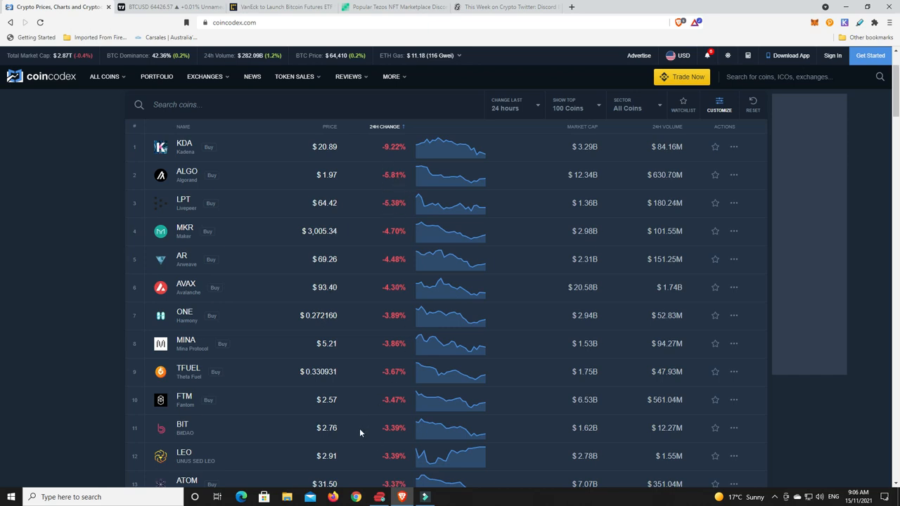
{"action": "mouse_move", "coordinate": [378, 158]}
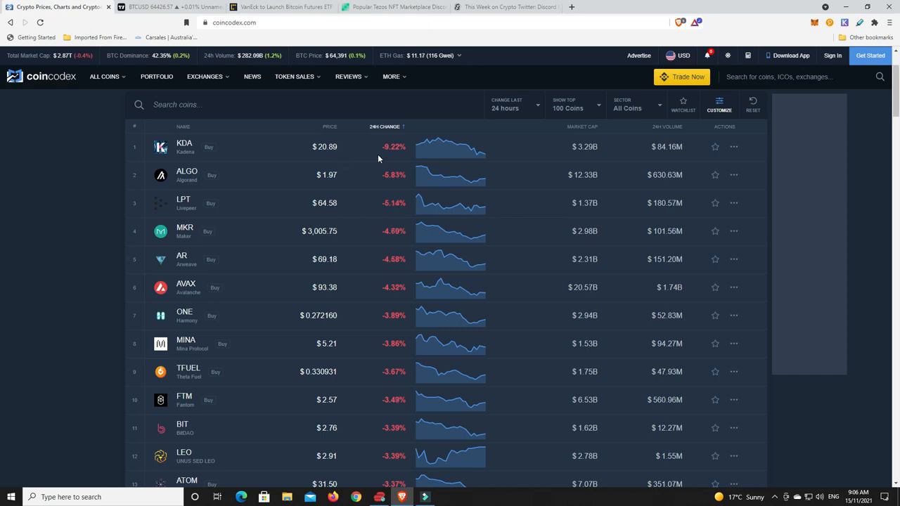
{"action": "mouse_move", "coordinate": [382, 186]}
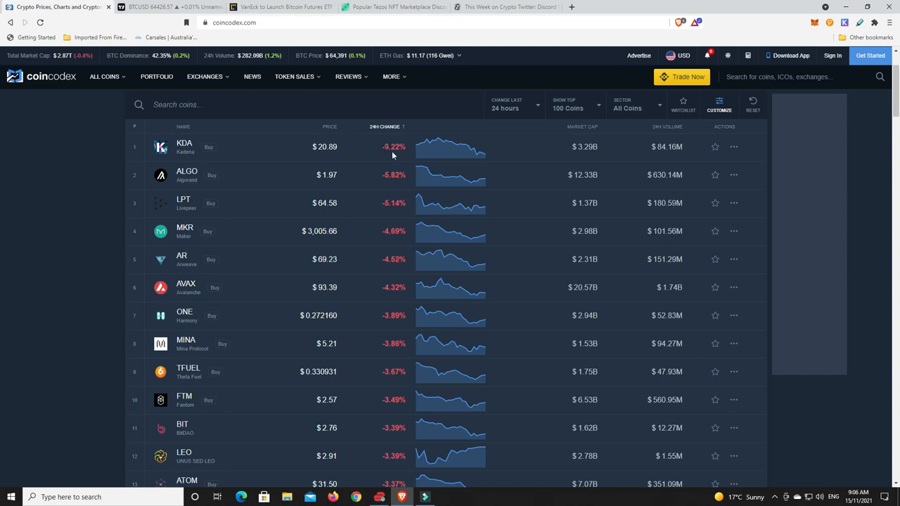
{"action": "mouse_move", "coordinate": [362, 243]}
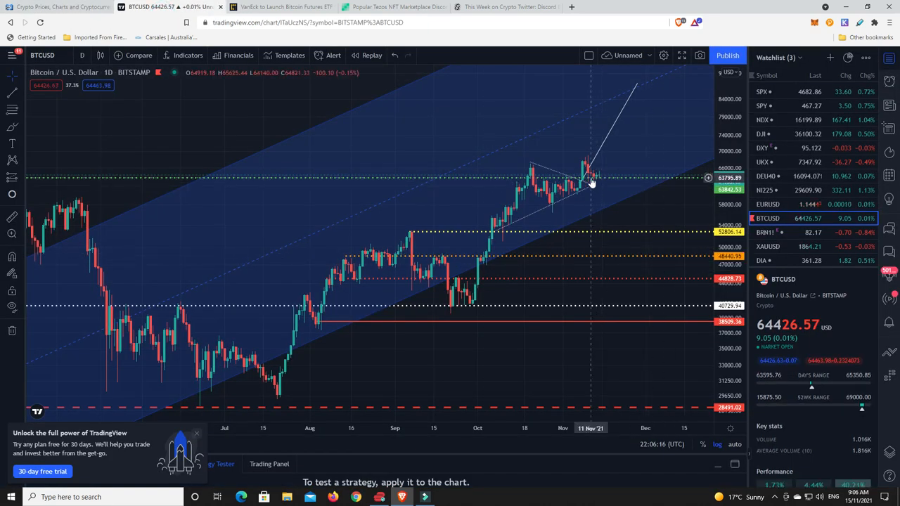
{"action": "mouse_move", "coordinate": [607, 181]}
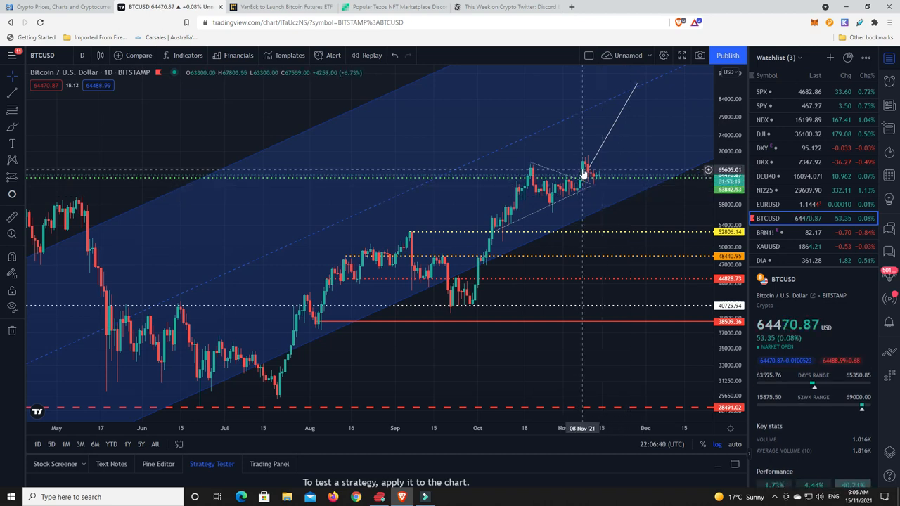
{"action": "mouse_move", "coordinate": [596, 183]}
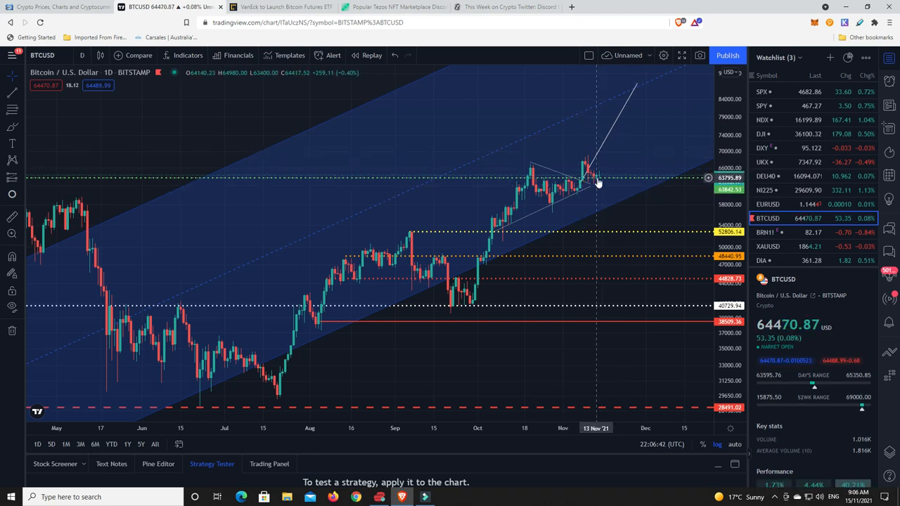
{"action": "mouse_move", "coordinate": [597, 179]}
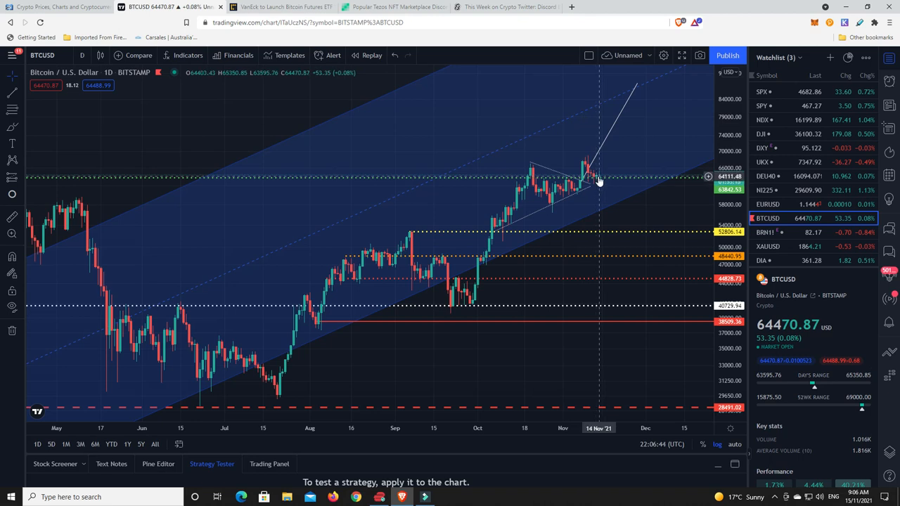
{"action": "mouse_move", "coordinate": [579, 196]}
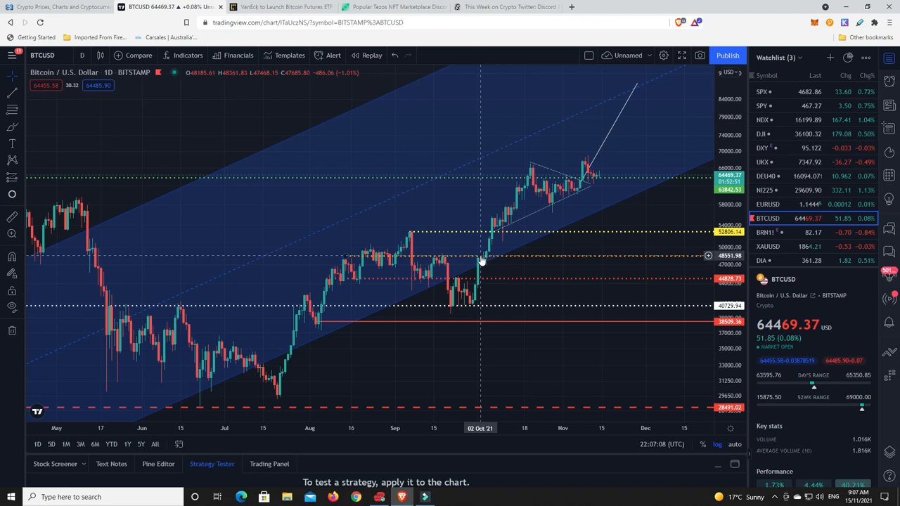
{"action": "mouse_move", "coordinate": [411, 261]}
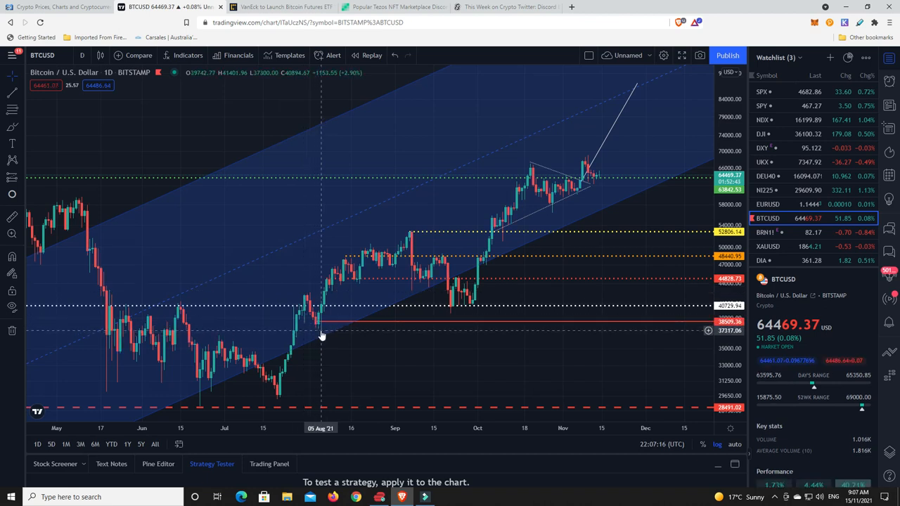
{"action": "mouse_move", "coordinate": [334, 295]}
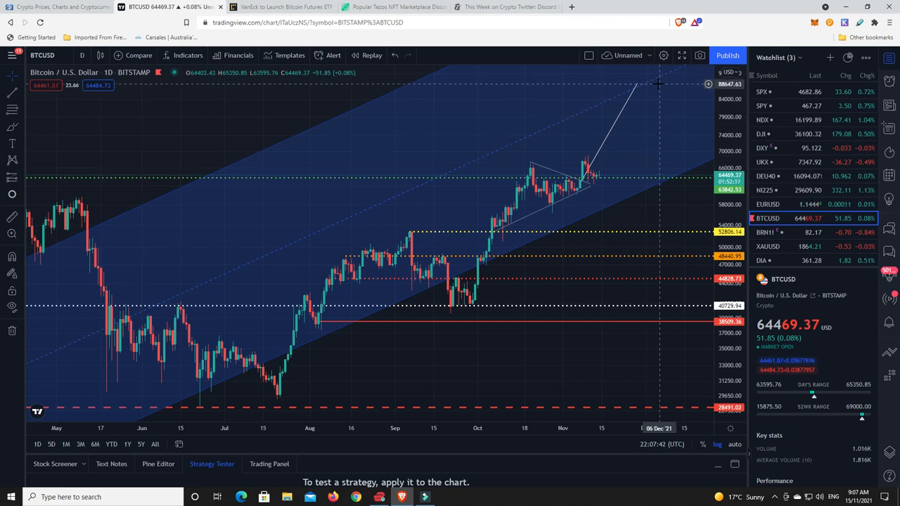
{"action": "mouse_move", "coordinate": [666, 141]}
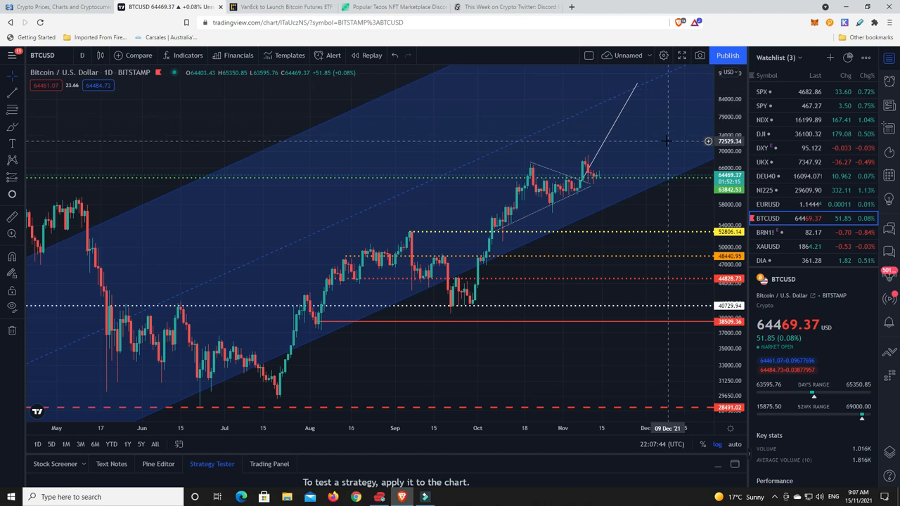
{"action": "mouse_move", "coordinate": [672, 114]}
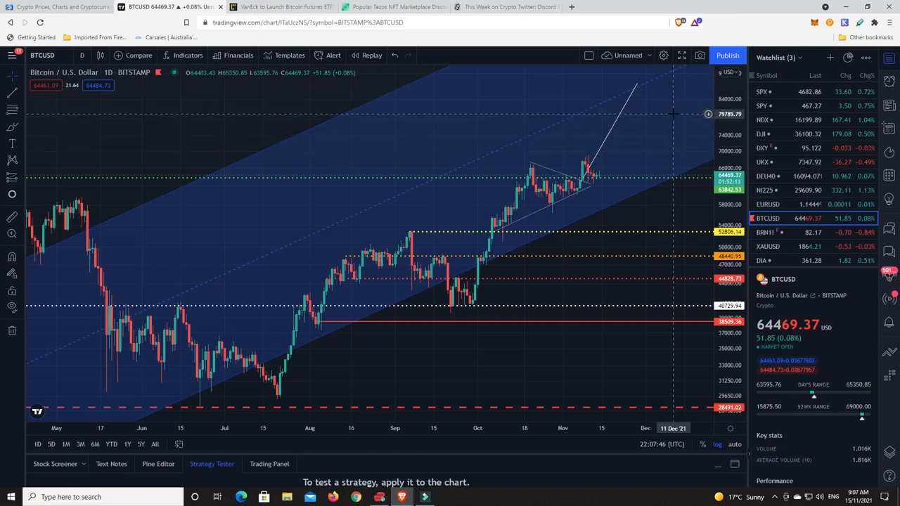
{"action": "mouse_move", "coordinate": [672, 97]}
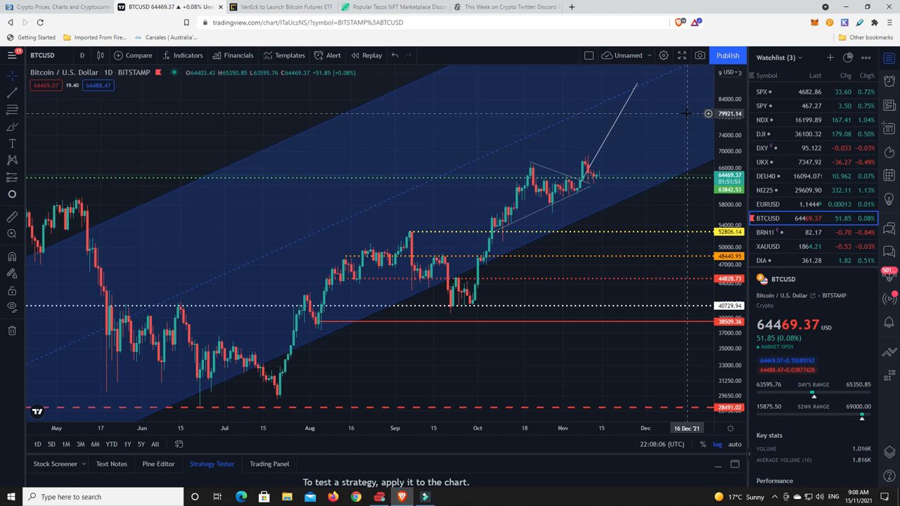
{"action": "mouse_move", "coordinate": [628, 152]}
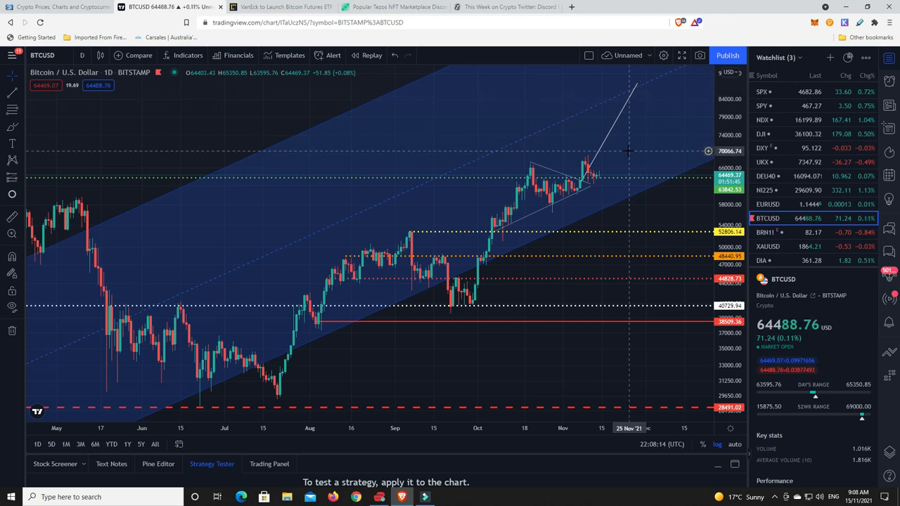
{"action": "mouse_move", "coordinate": [655, 113]}
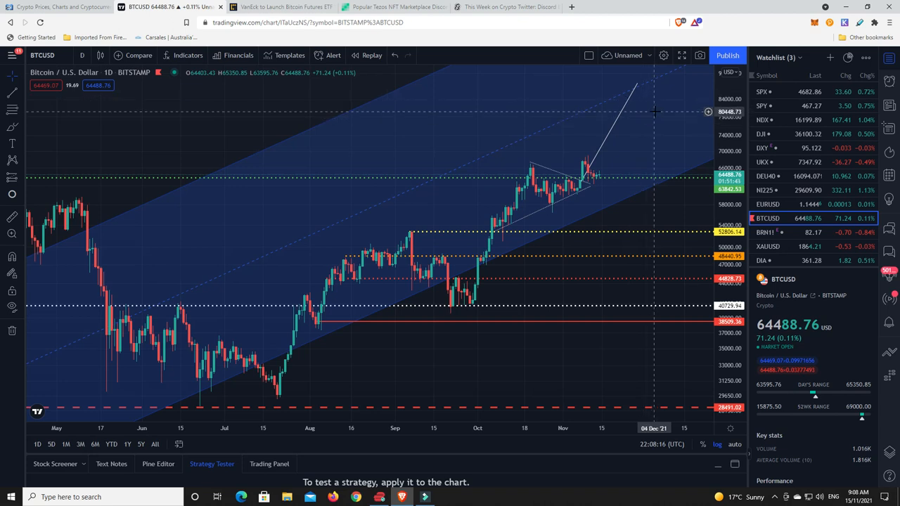
{"action": "mouse_move", "coordinate": [658, 89]}
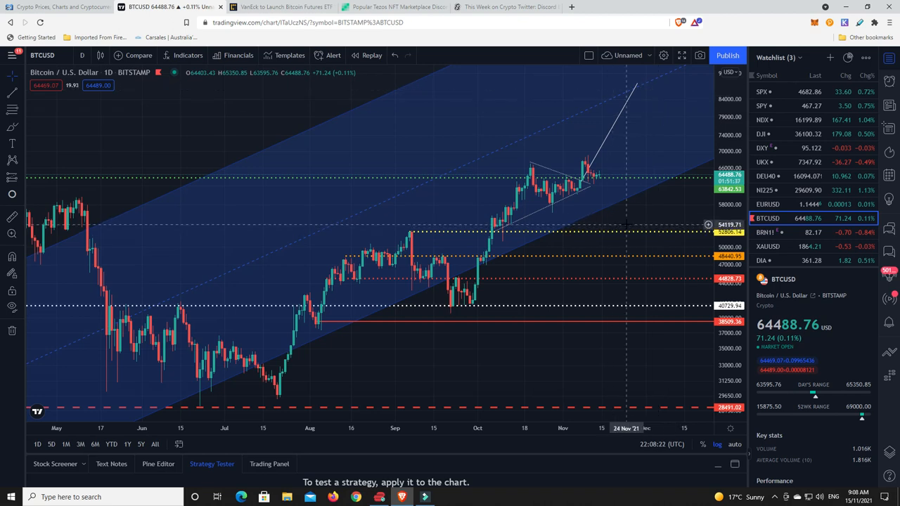
{"action": "mouse_move", "coordinate": [659, 231]}
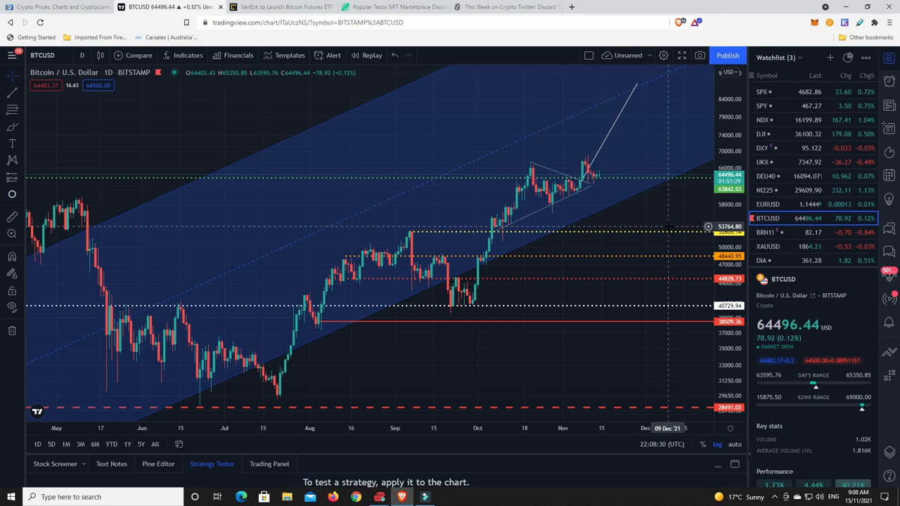
{"action": "mouse_move", "coordinate": [682, 128]}
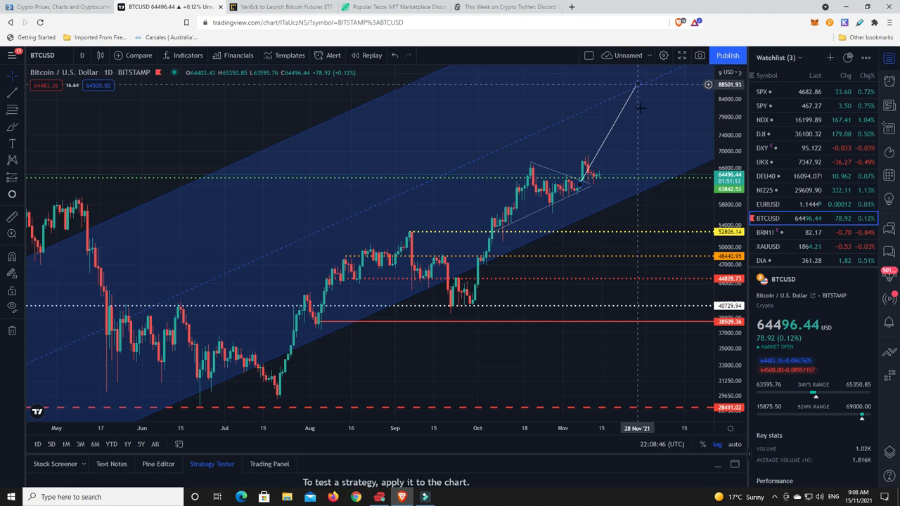
{"action": "mouse_move", "coordinate": [631, 166]}
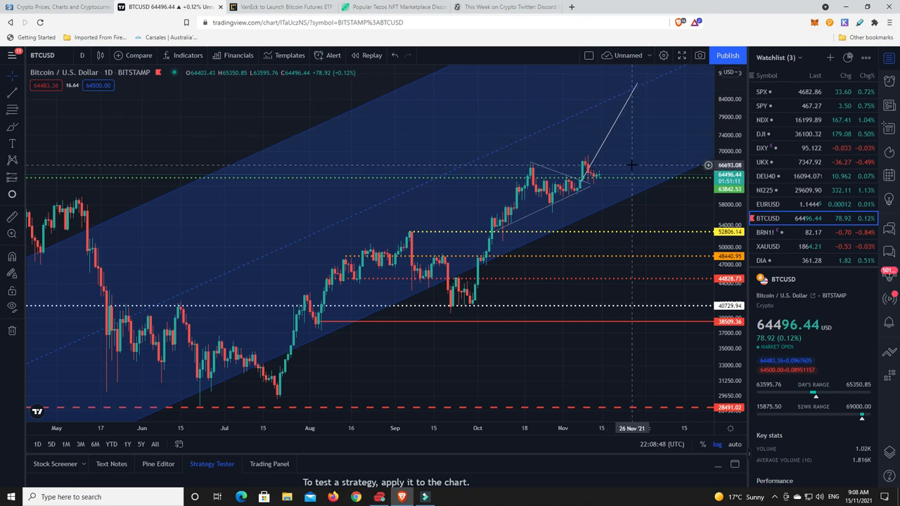
{"action": "mouse_move", "coordinate": [627, 181]}
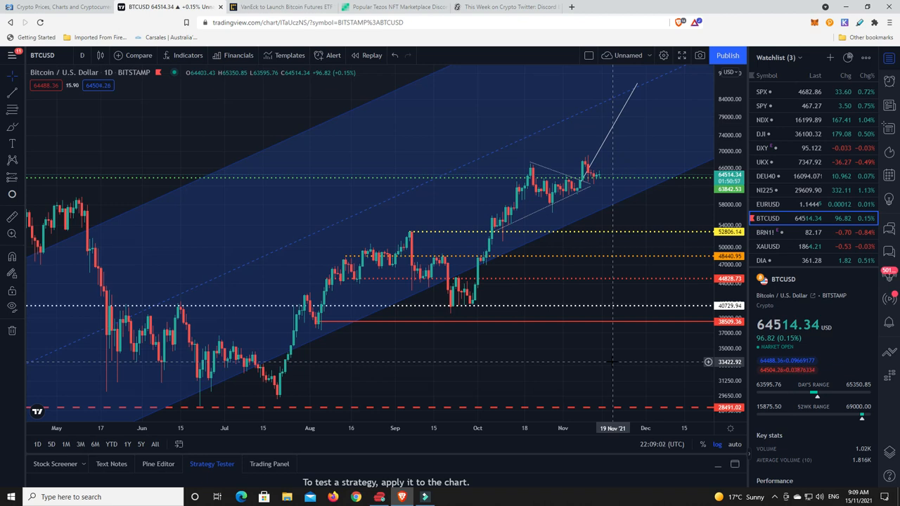
{"action": "mouse_move", "coordinate": [607, 362]}
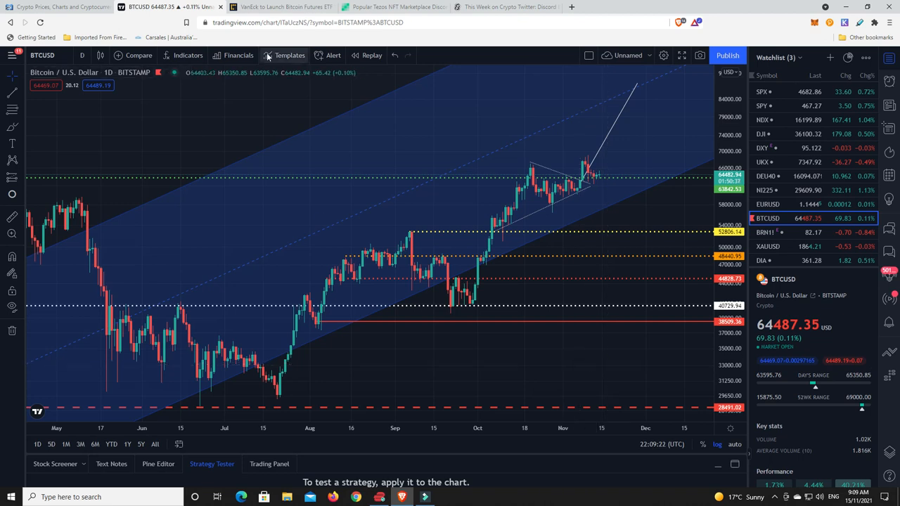
Switch to the CoinDesk article on VanEck's XBTF Bitcoin futures ETF.
{"action": "left_click", "coordinate": [281, 6]}
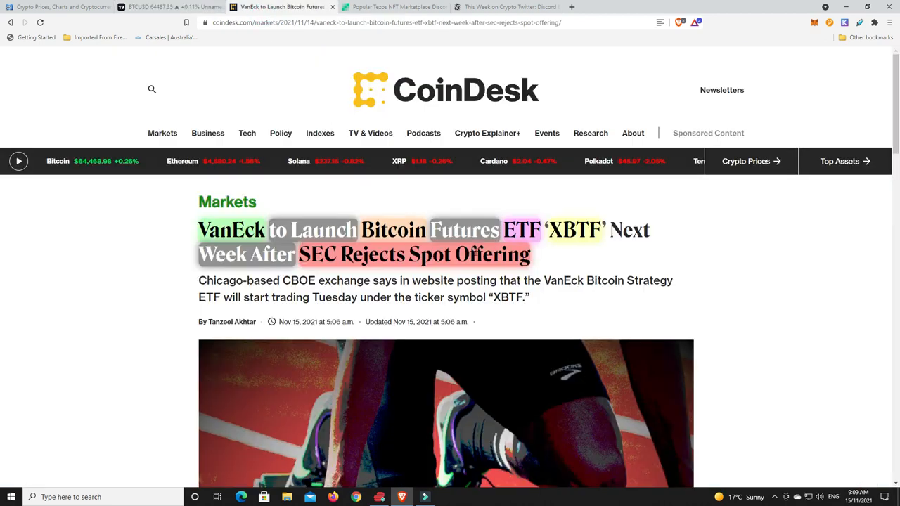
{"action": "mouse_move", "coordinate": [447, 215]}
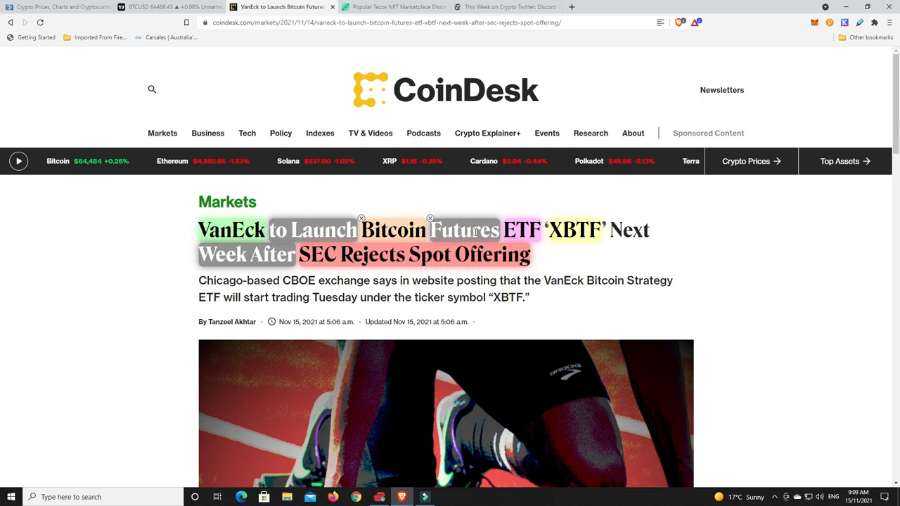
{"action": "mouse_move", "coordinate": [578, 273]}
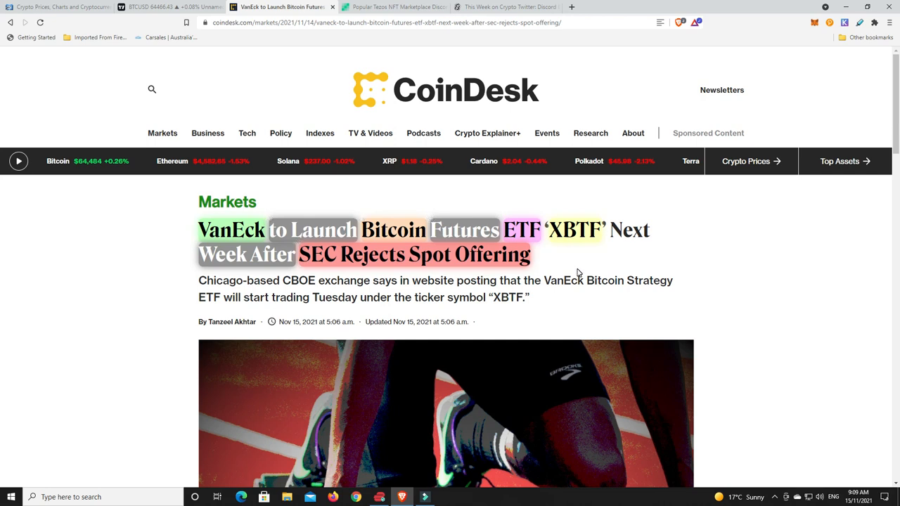
{"action": "mouse_move", "coordinate": [576, 266]}
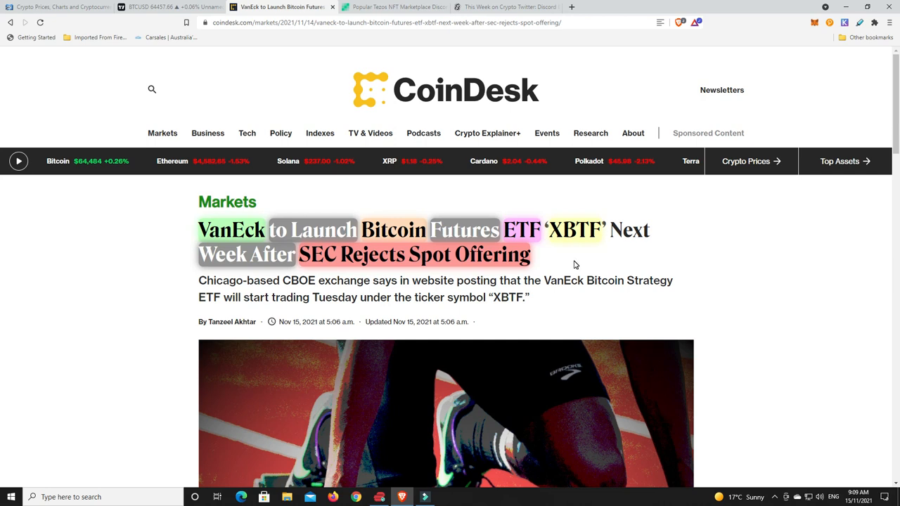
{"action": "mouse_move", "coordinate": [605, 255]}
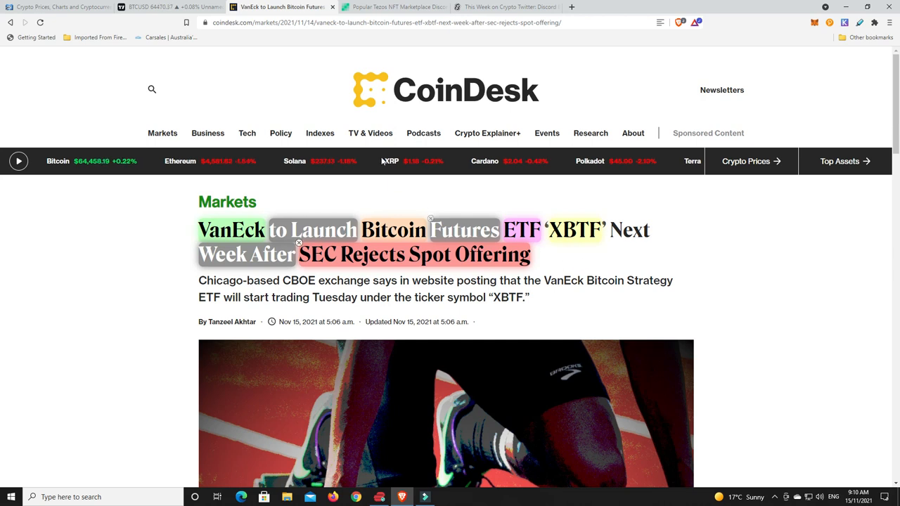
Open the Bitcoin.com story on Hic et nunc shutting down, skim it, and return to the top.
{"action": "left_click", "coordinate": [393, 6]}
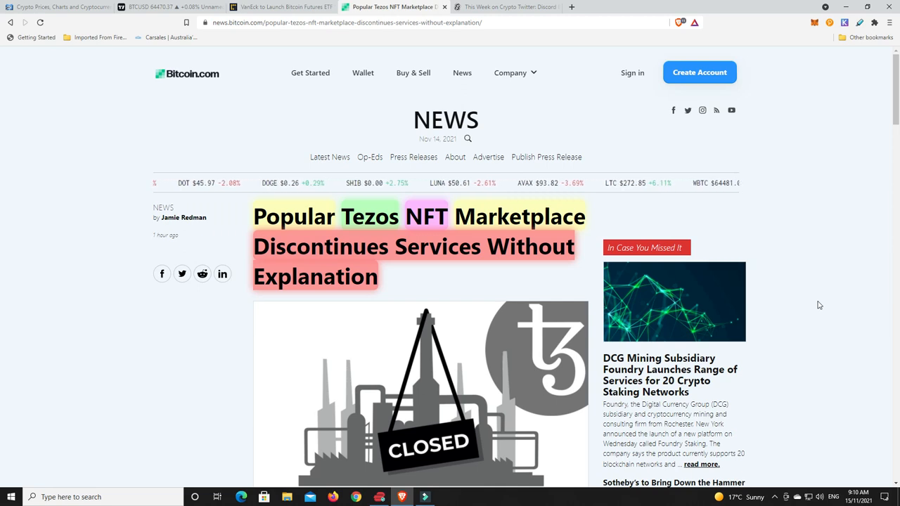
{"action": "scroll", "scroll_direction": "down", "scroll_amount": 3}
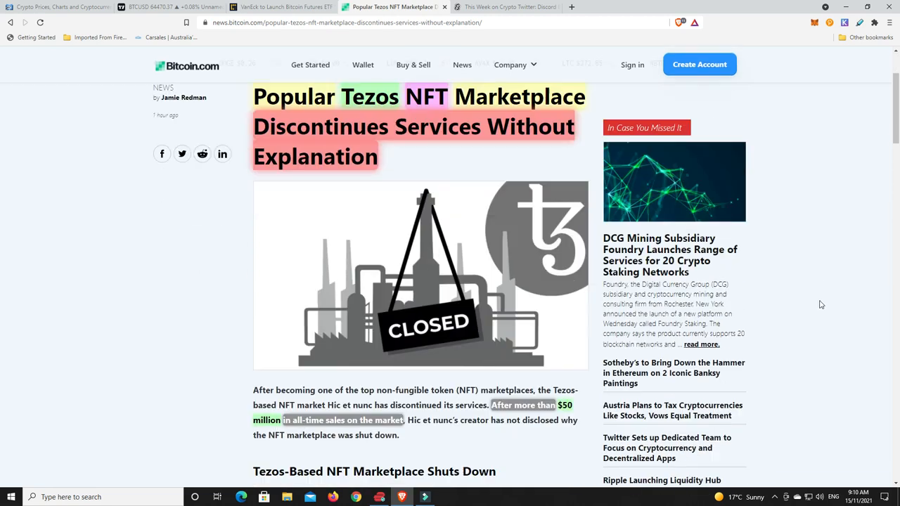
{"action": "scroll", "scroll_direction": "down", "scroll_amount": 3}
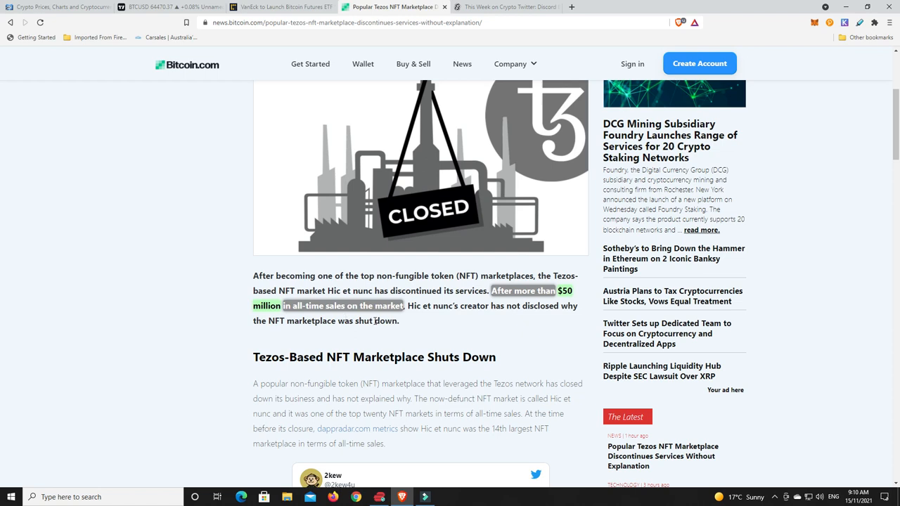
{"action": "scroll", "scroll_direction": "up", "scroll_amount": 3}
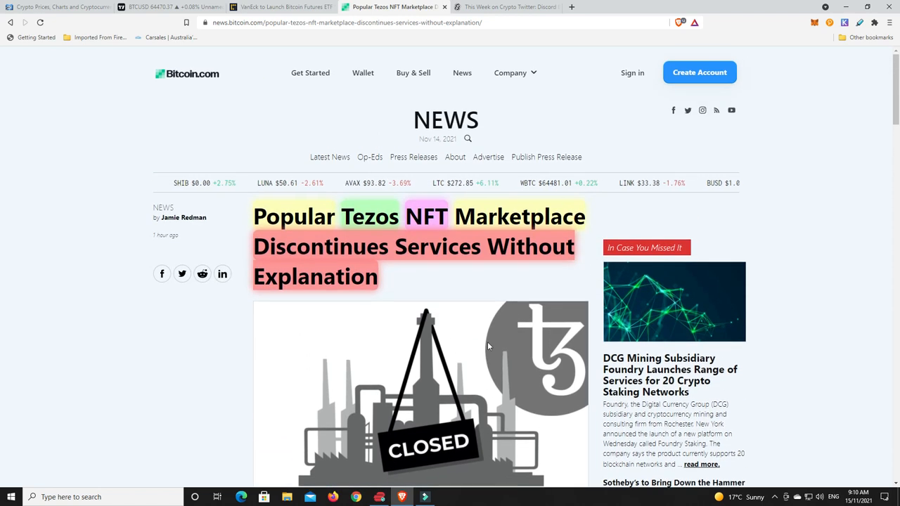
{"action": "mouse_move", "coordinate": [450, 286]}
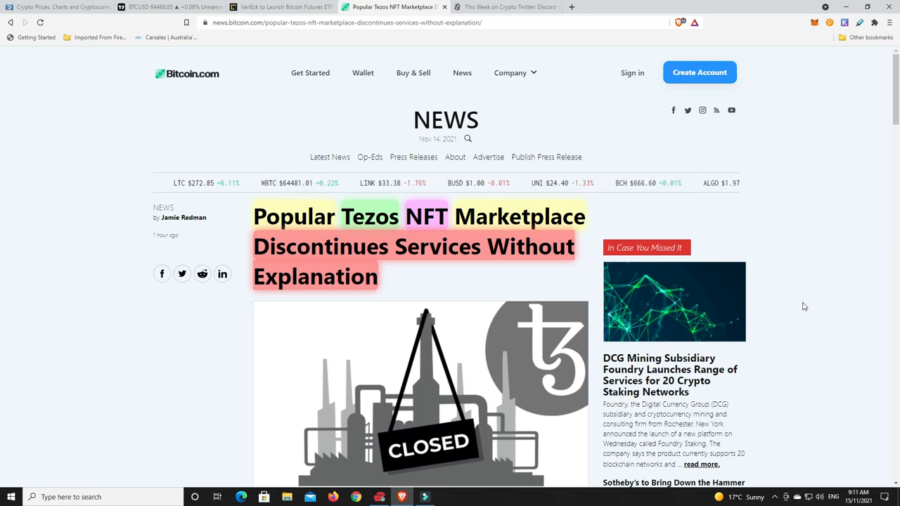
{"action": "scroll", "scroll_direction": "down", "scroll_amount": 3}
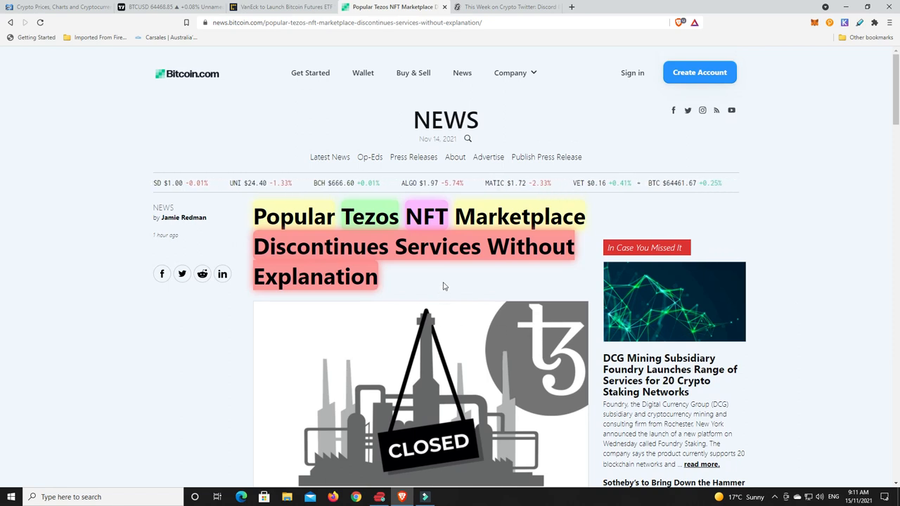
{"action": "mouse_move", "coordinate": [475, 277]}
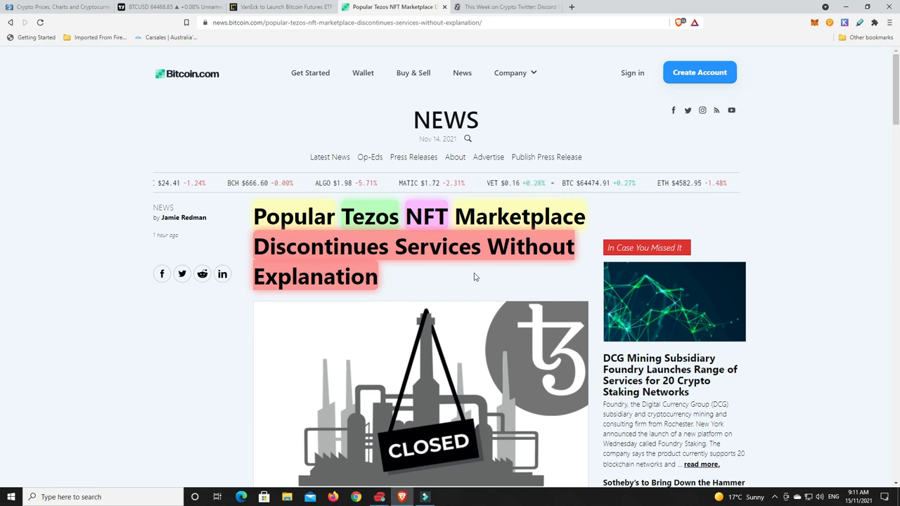
{"action": "mouse_move", "coordinate": [452, 293]}
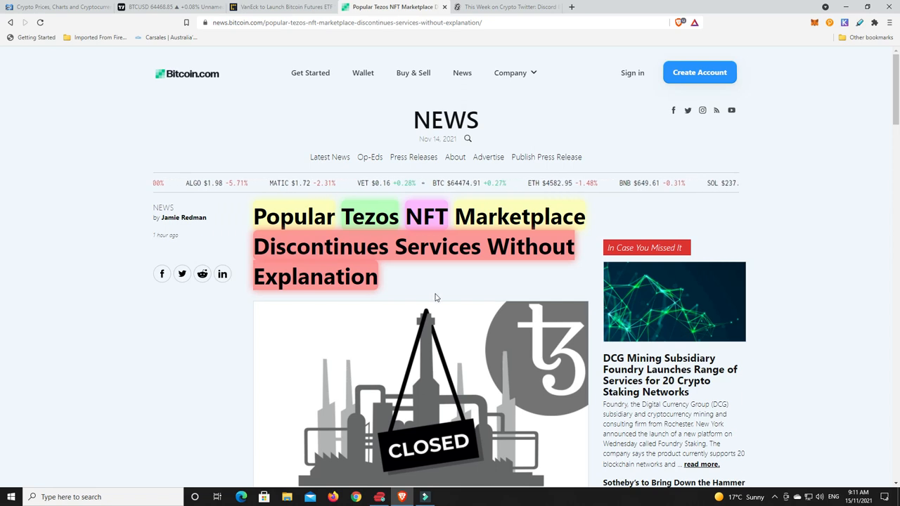
{"action": "mouse_move", "coordinate": [461, 290]}
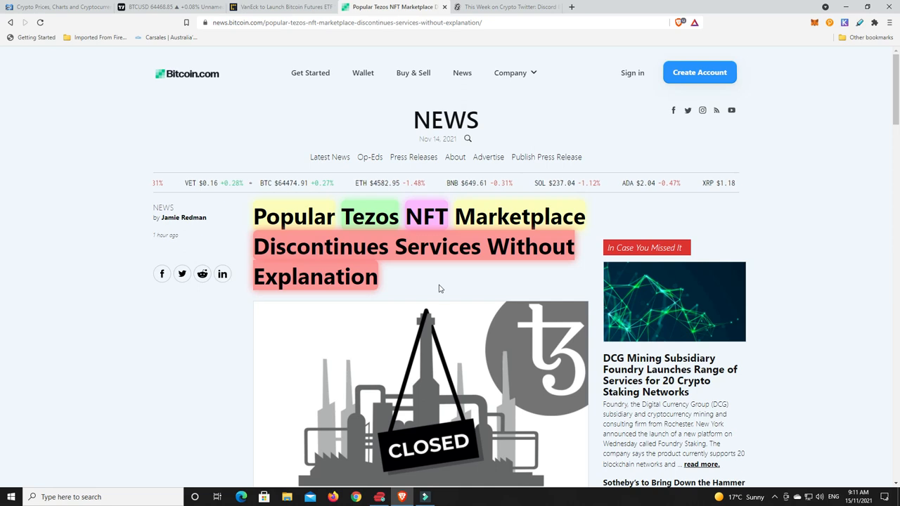
{"action": "mouse_move", "coordinate": [415, 281]}
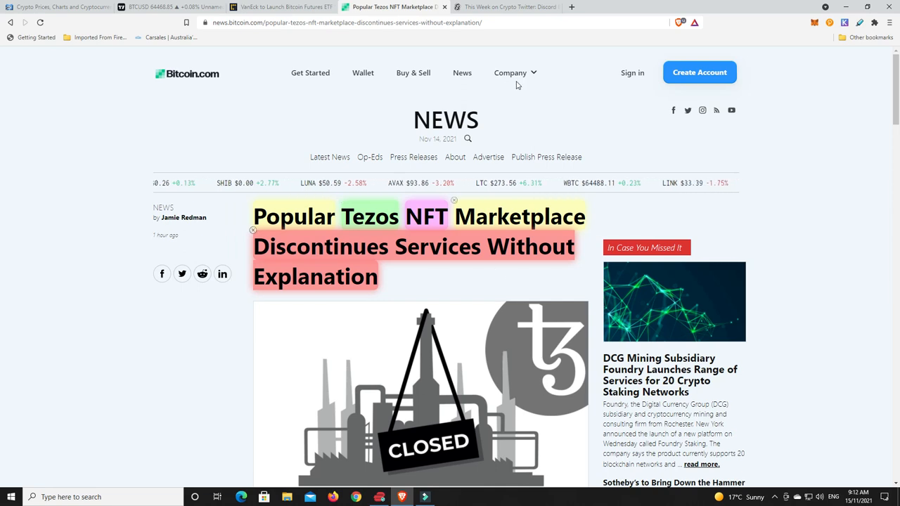
Switch to Decrypt's 'This Week on Crypto Twitter: Discord Backs Out of Crypto while Twitter Wades In'.
{"action": "left_click", "coordinate": [506, 7]}
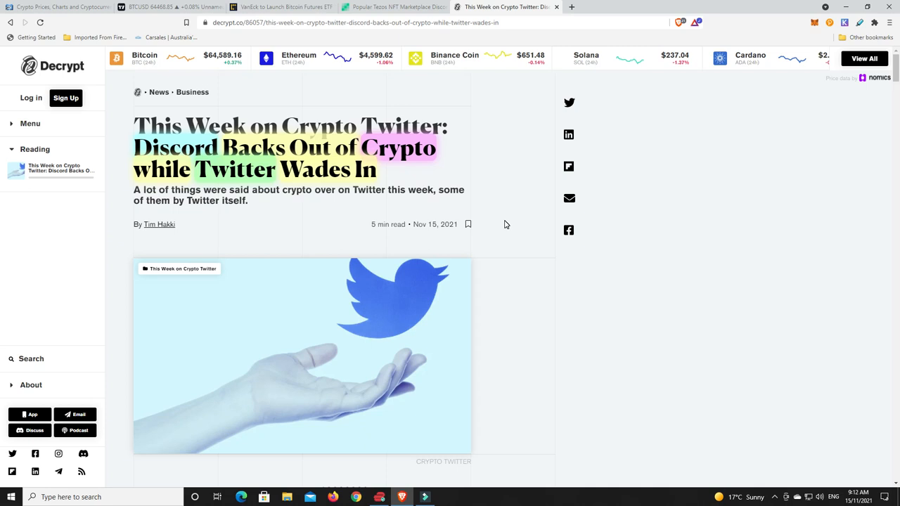
{"action": "mouse_move", "coordinate": [503, 242]}
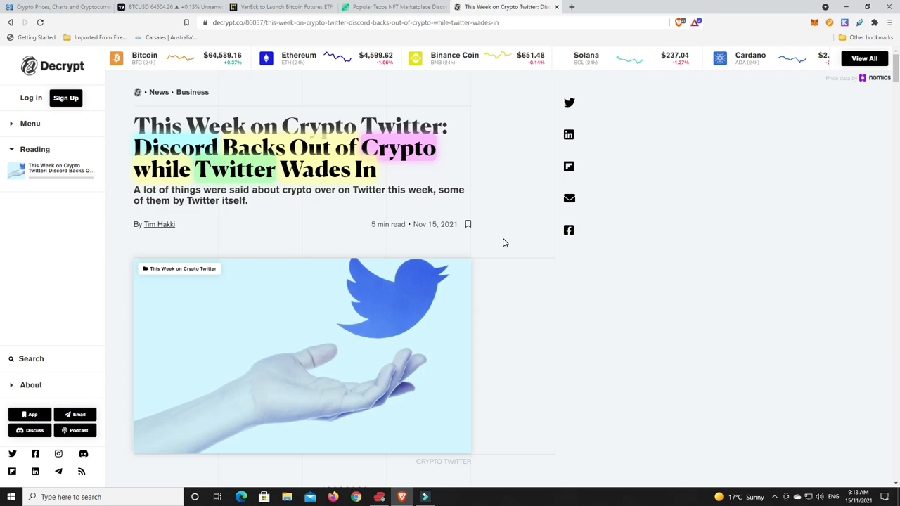
{"action": "mouse_move", "coordinate": [504, 243]}
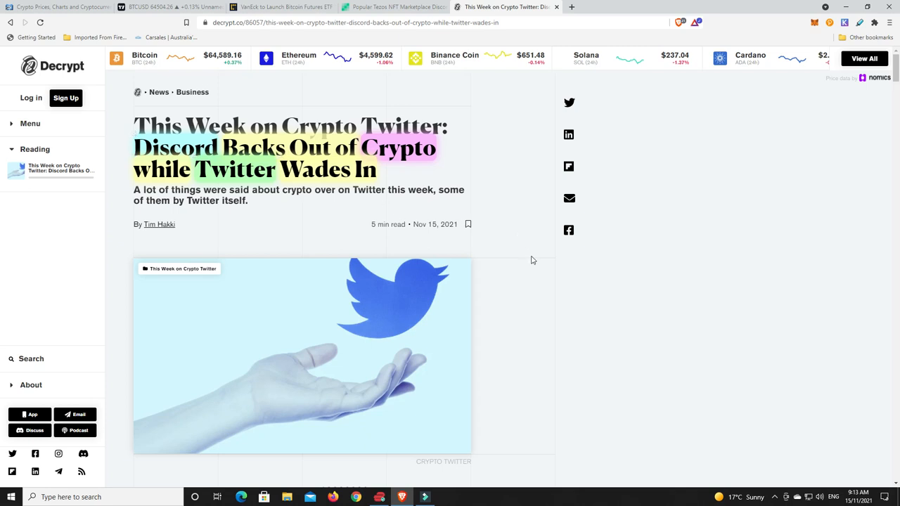
{"action": "mouse_move", "coordinate": [534, 262]}
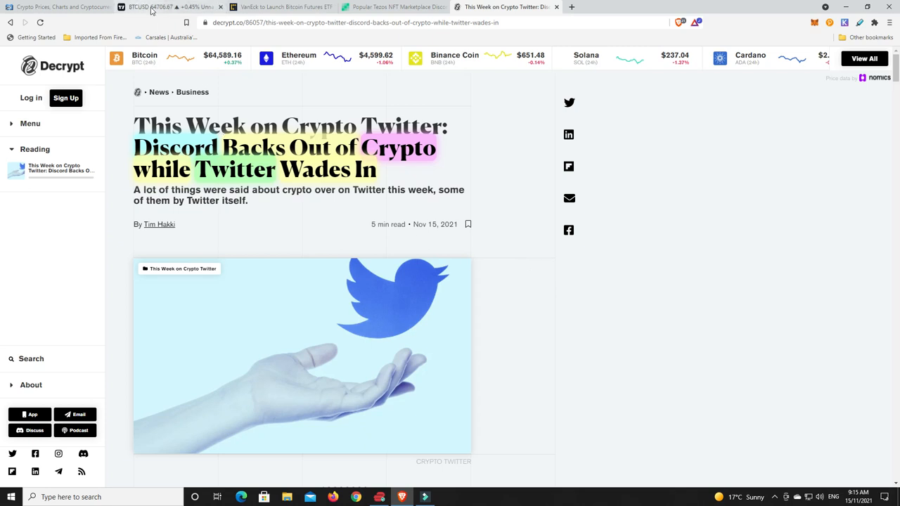
Return to the daily BTCUSD Bitstamp chart on TradingView.
{"action": "left_click", "coordinate": [151, 7]}
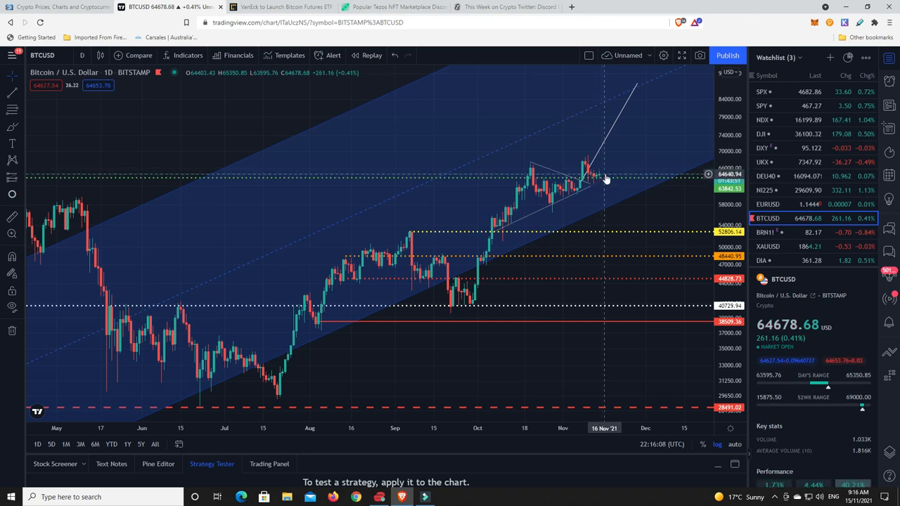
{"action": "mouse_move", "coordinate": [621, 206]}
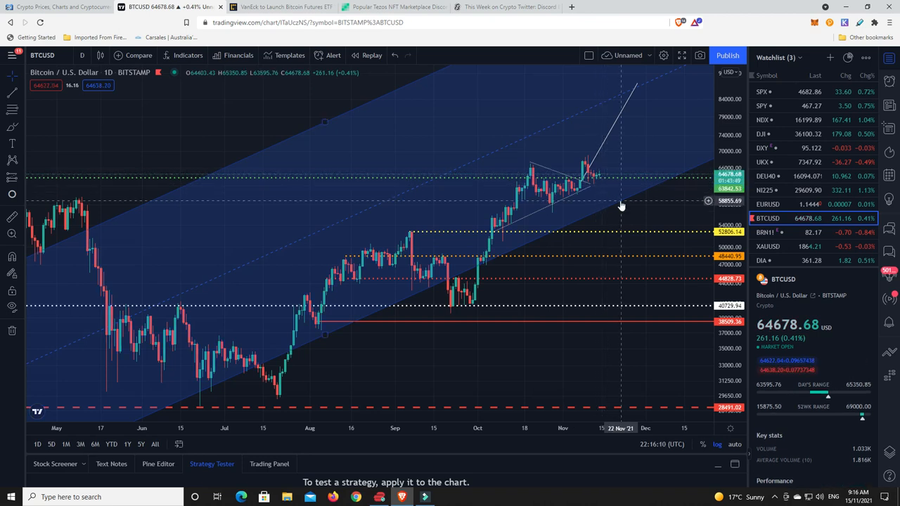